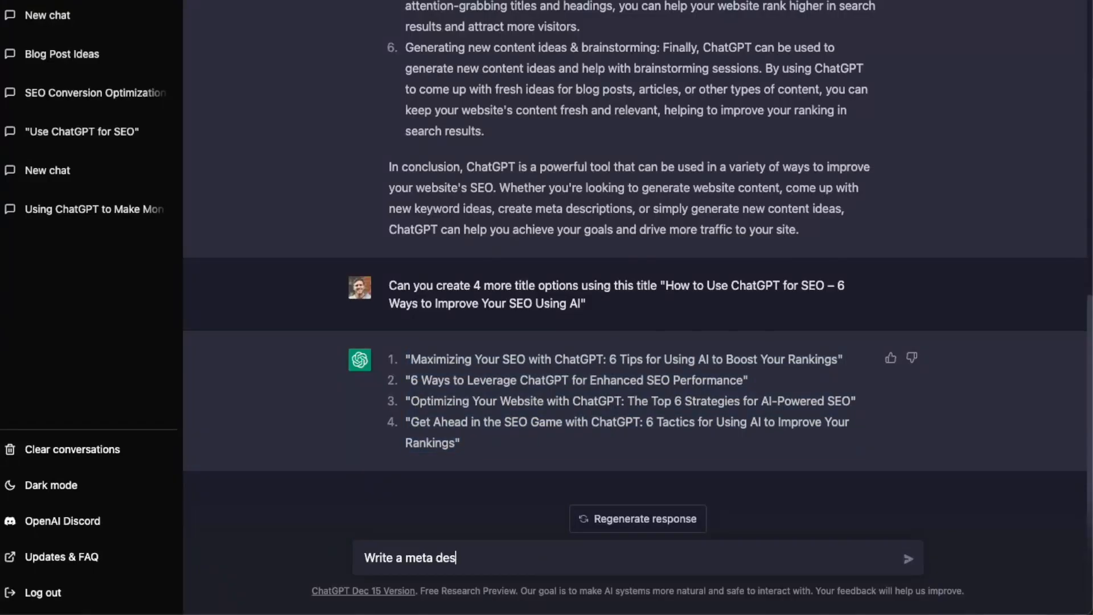
Focus the ChatGPT message box to ask for a meta description for the SEO titles.
click(44, 25)
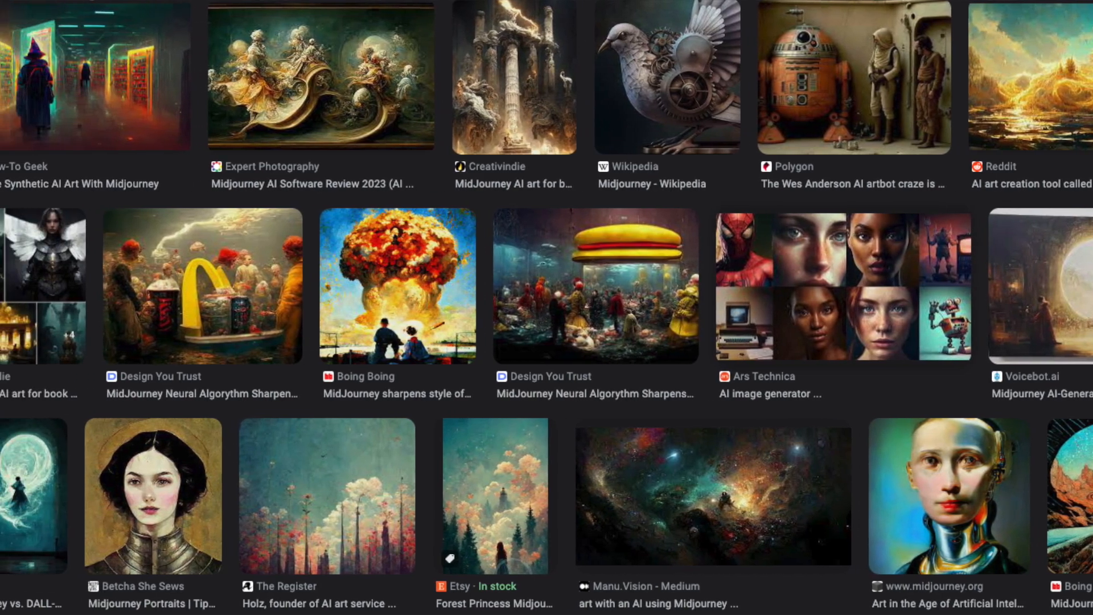
Scroll through the Google Images grid of Midjourney AI art.
scroll(left, 3)
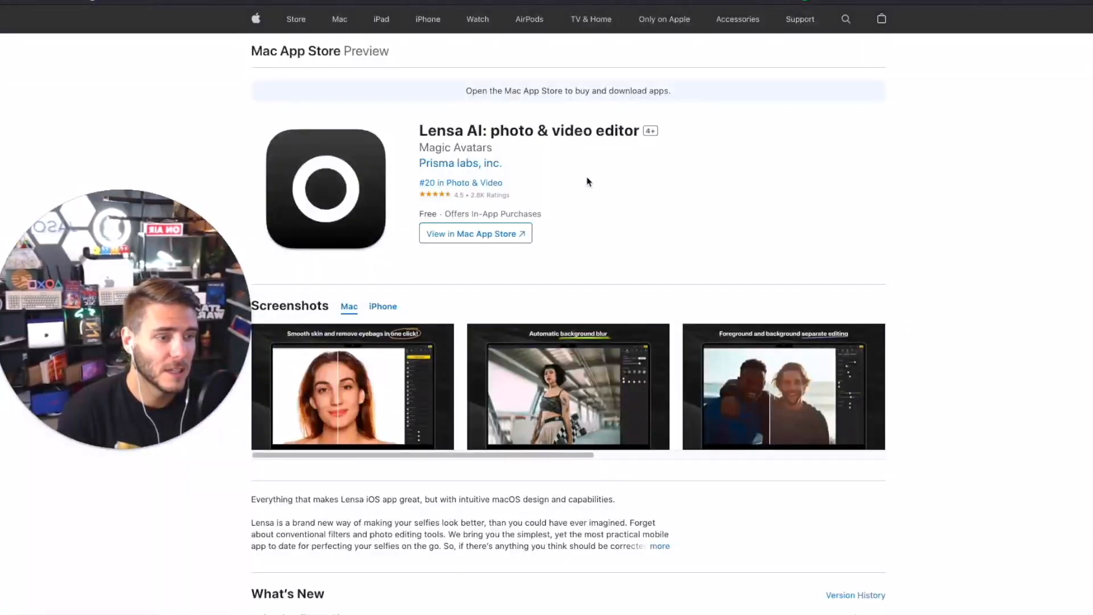
Scroll down the Mac App Store listing for Lensa AI: photo & video editor.
scroll(down, 3)
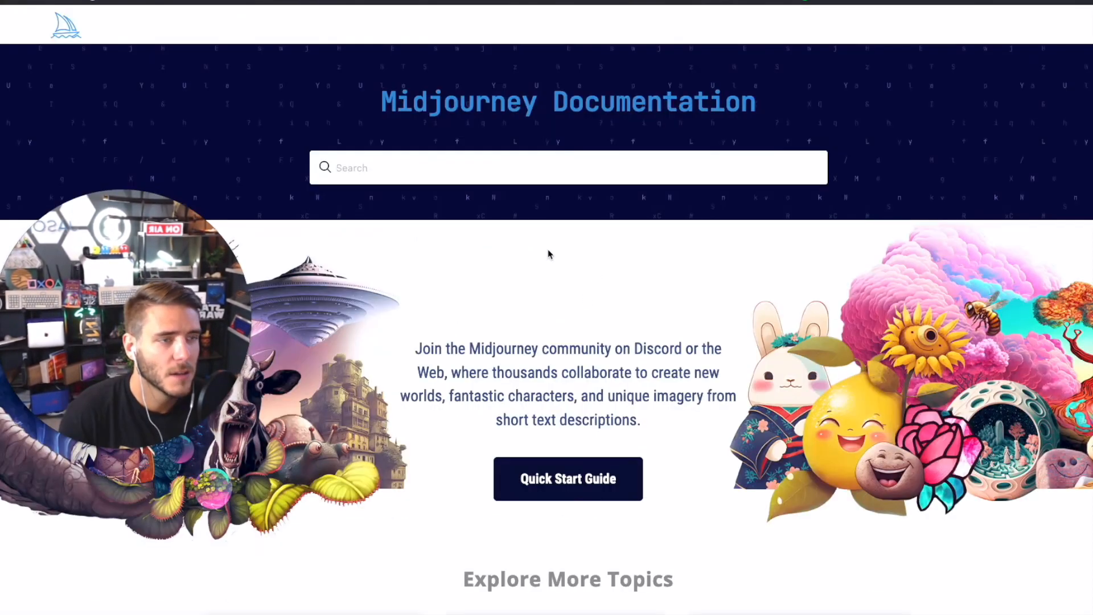
Scroll down the Midjourney Documentation home page.
scroll(down, 3)
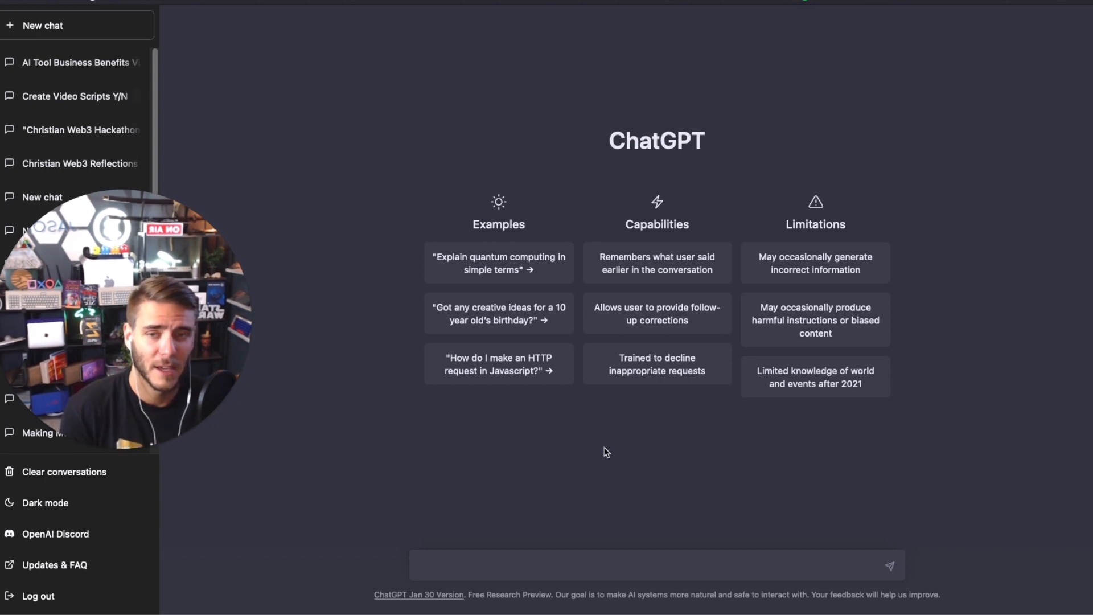
Start a new ChatGPT chat for FAQs on a plant-based supplement brand.
click(656, 565)
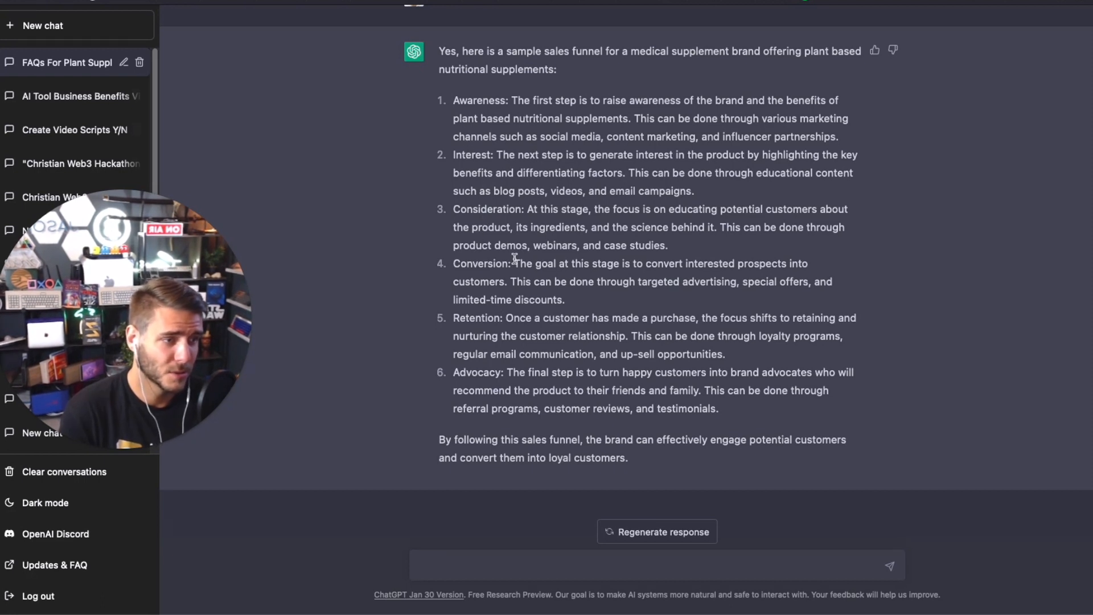
click(655, 565)
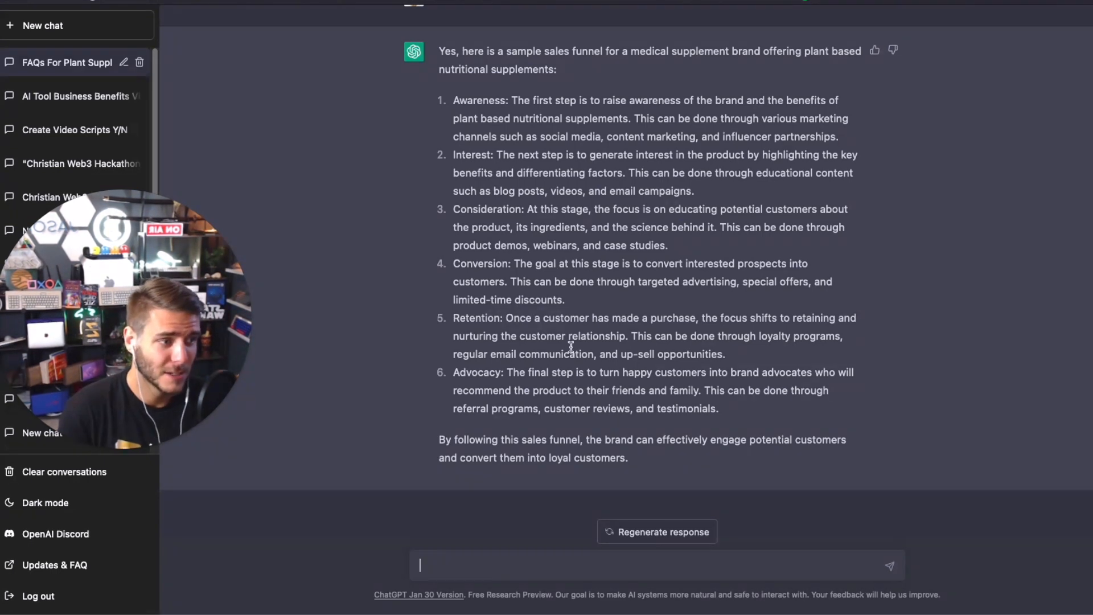
mouse_move(641, 295)
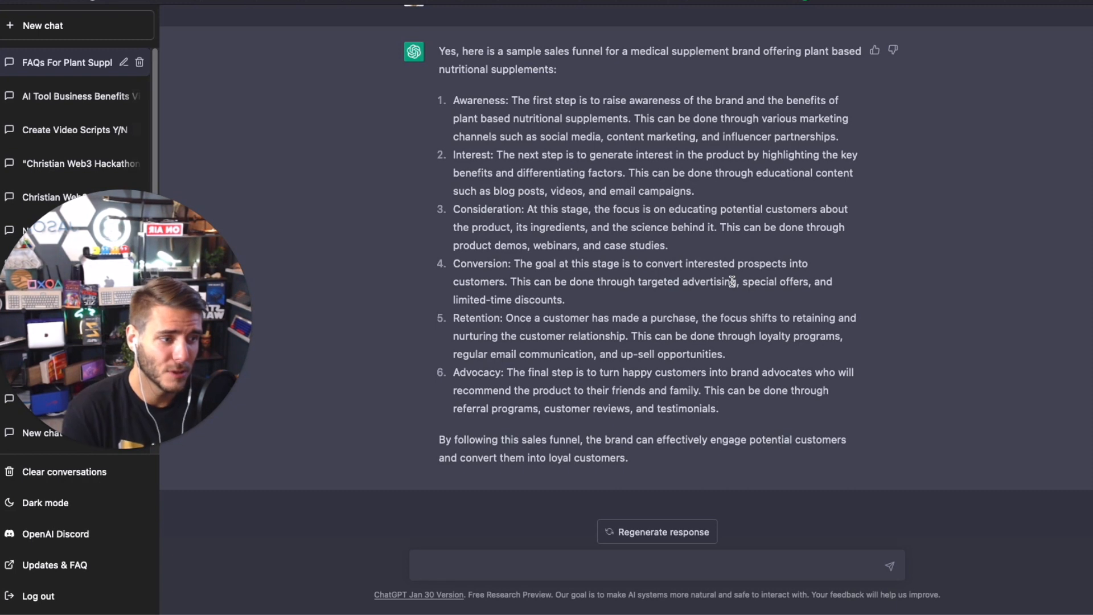
click(656, 564)
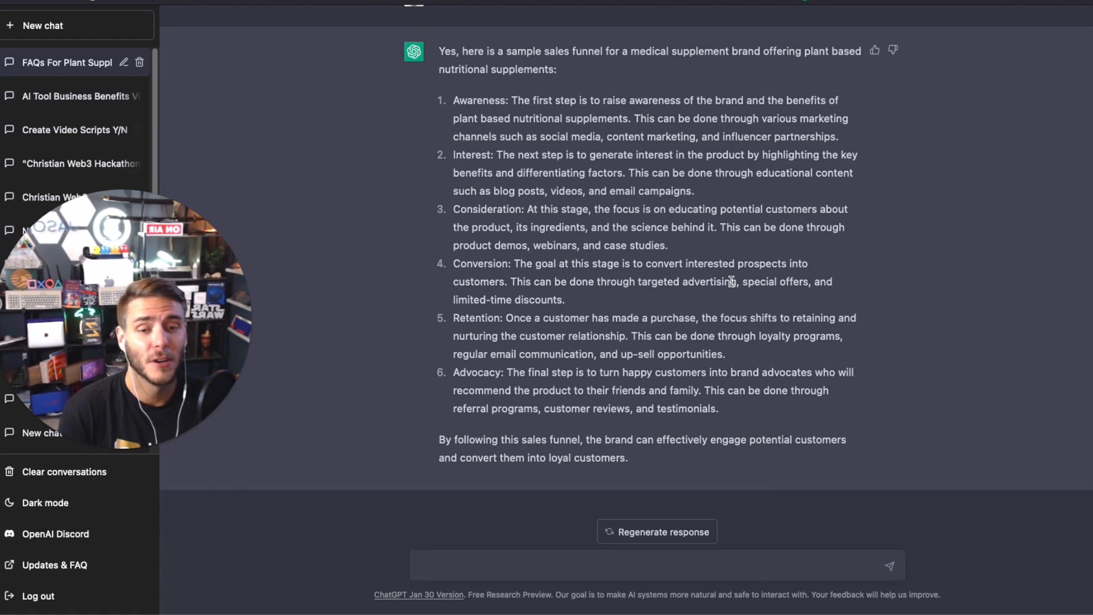
click(655, 564)
text(Can you create an informational newsletter for a paid audience on why nutritional supplements is important for them to take in addition to a healthy diet and exercise?)
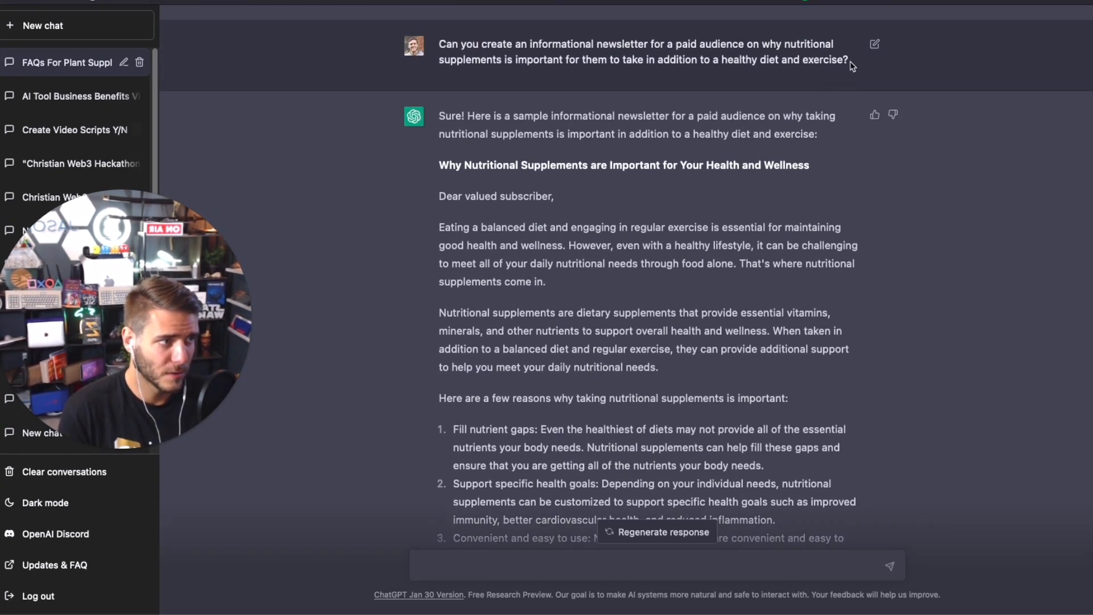
Select text in the generated paid-subscriber newsletter on nutritional supplements.
drag(762, 44, 849, 59)
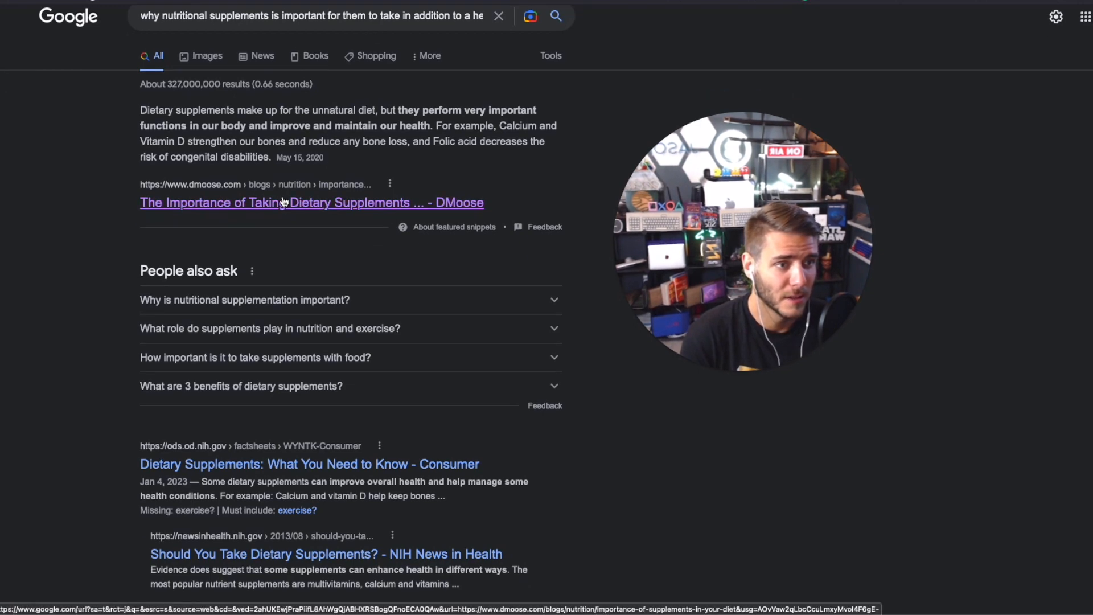
Open the DMoose article 'The Importance of Taking Dietary Supplements' from Google results.
click(311, 203)
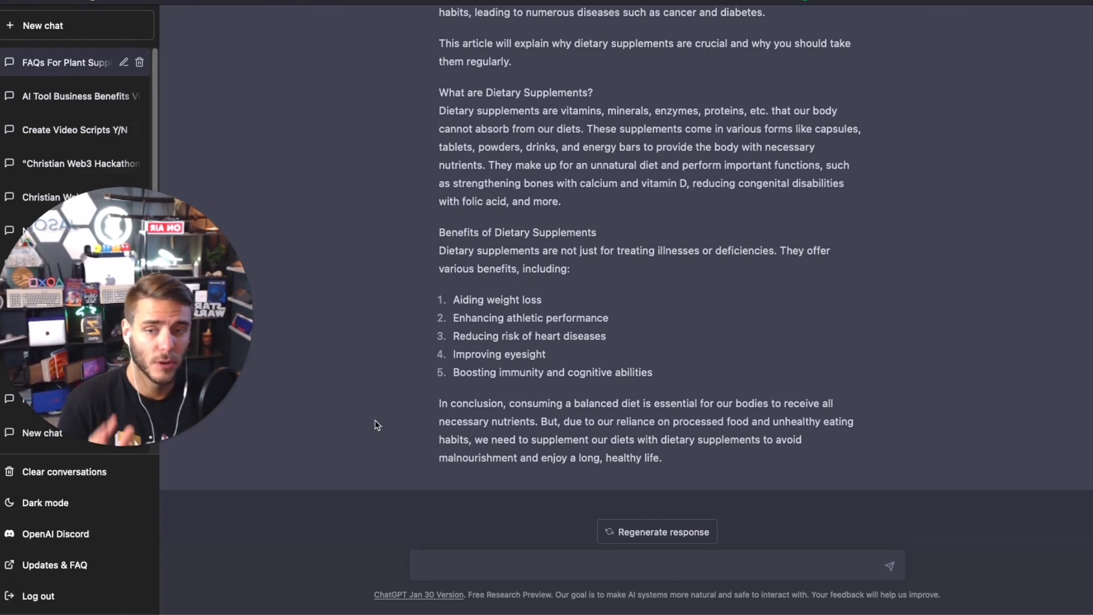
click(656, 564)
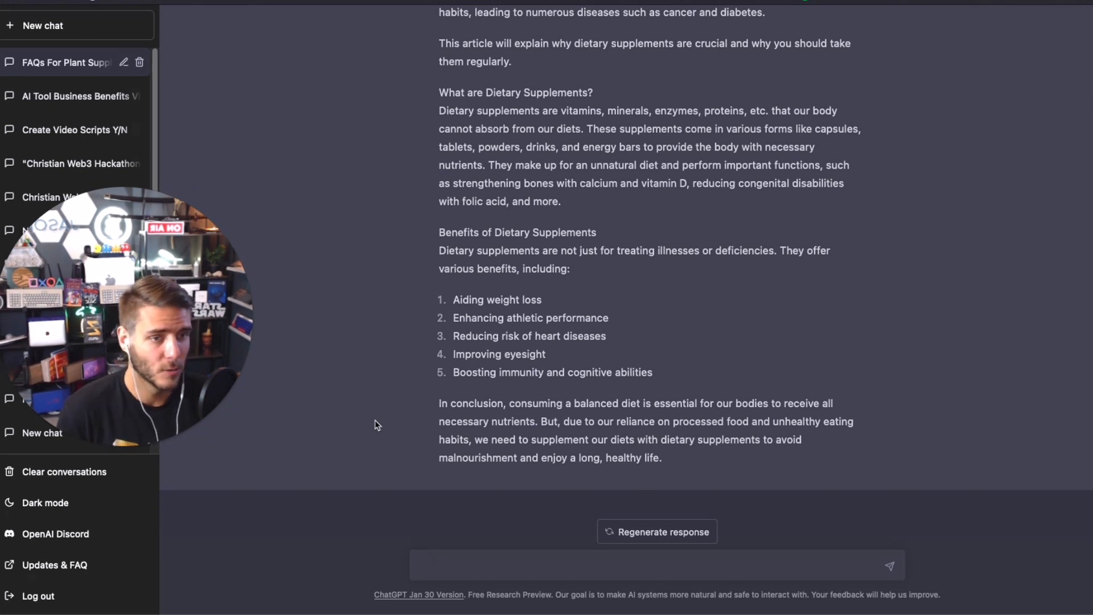
click(655, 565)
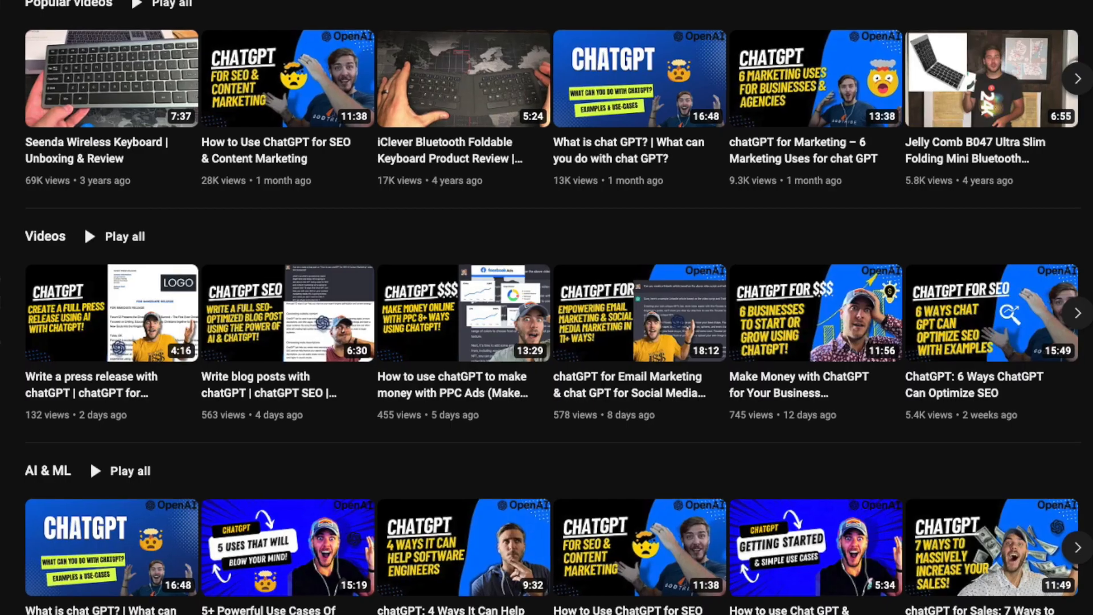
scroll(down, 3)
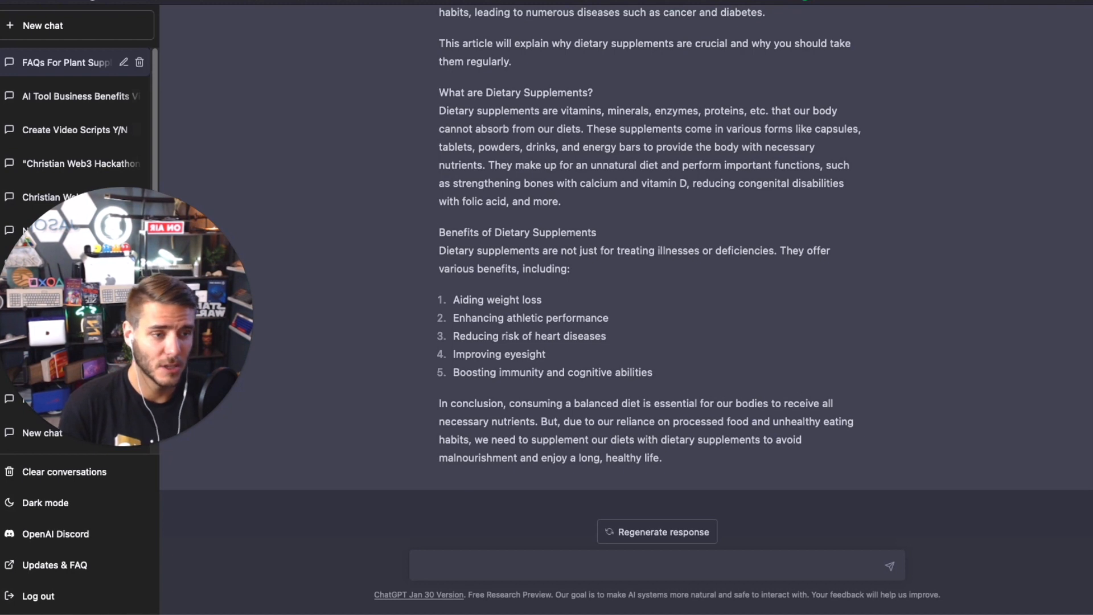
click(656, 565)
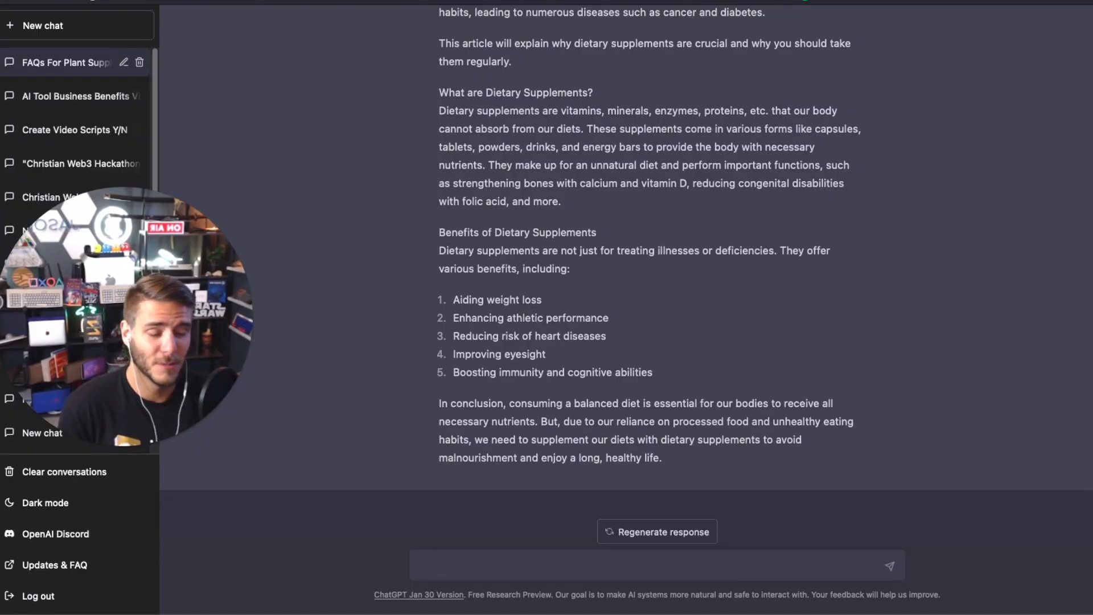
click(655, 564)
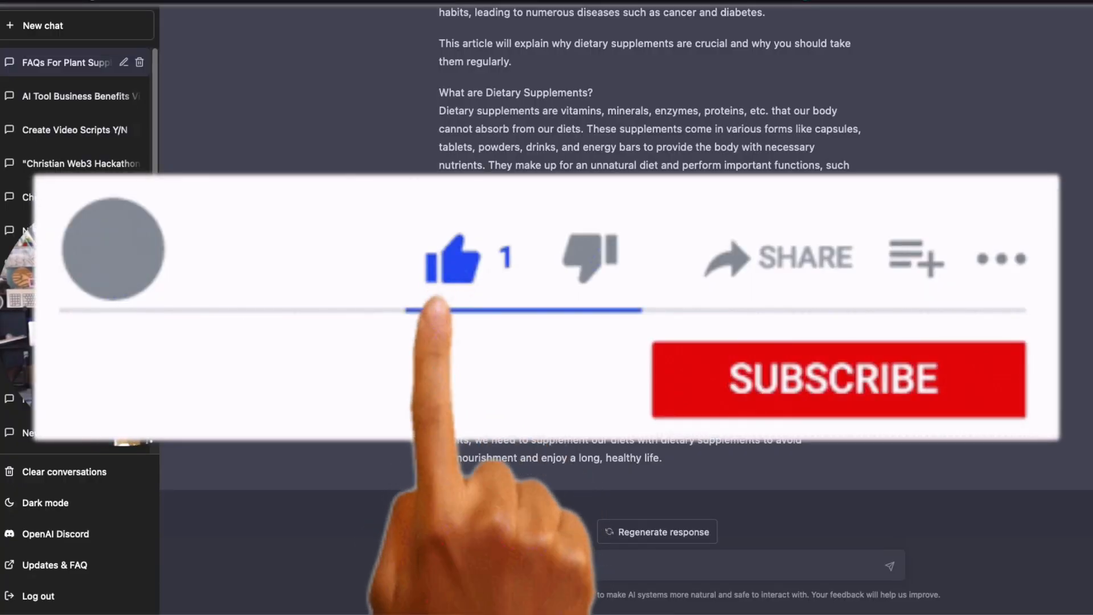
click(838, 379)
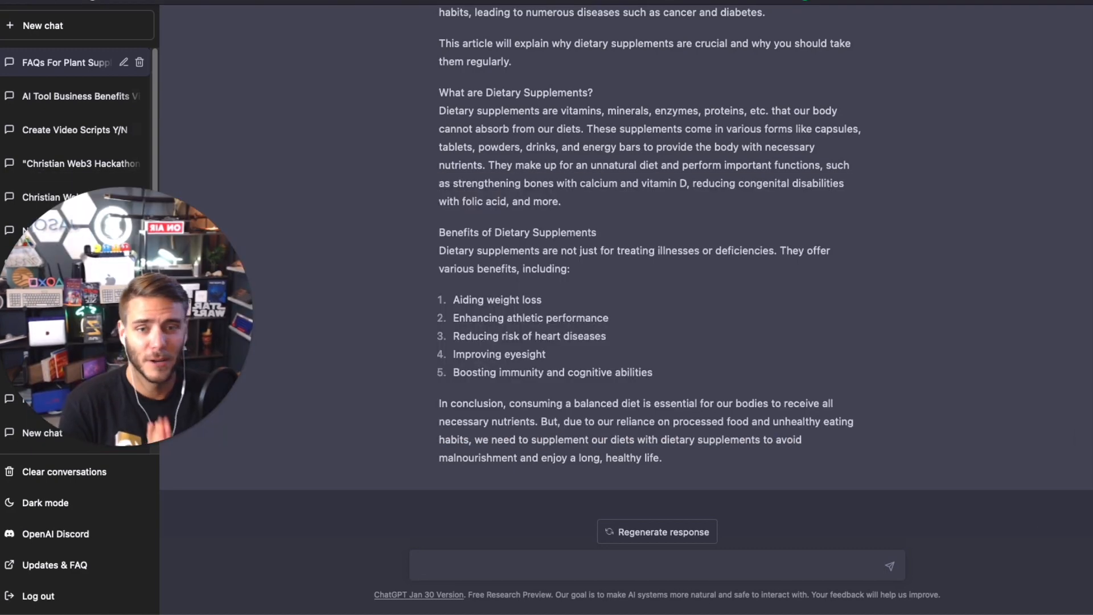
click(656, 565)
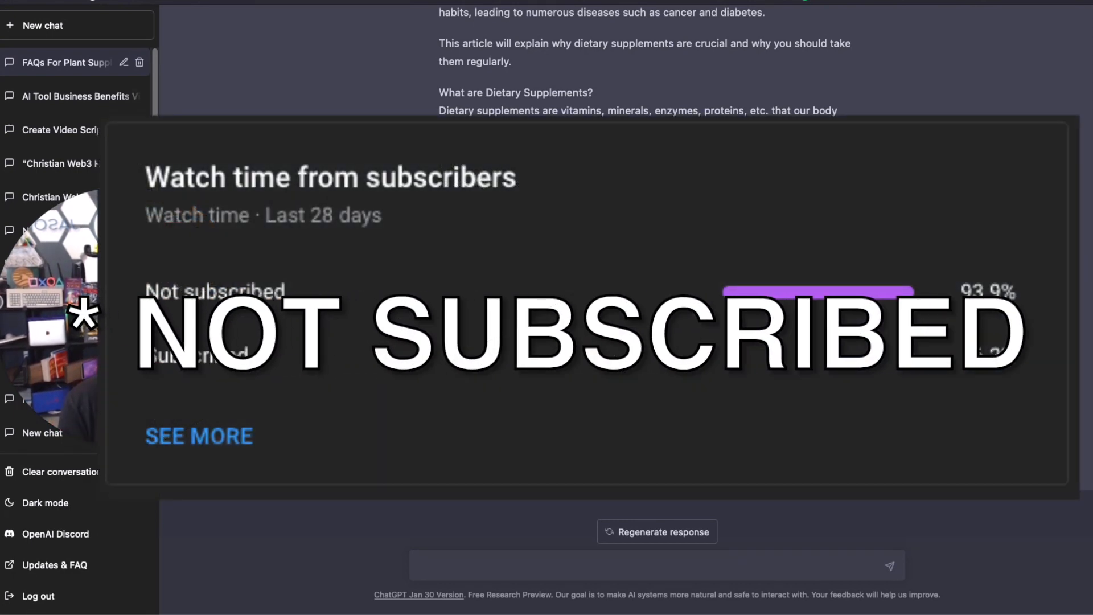
click(641, 564)
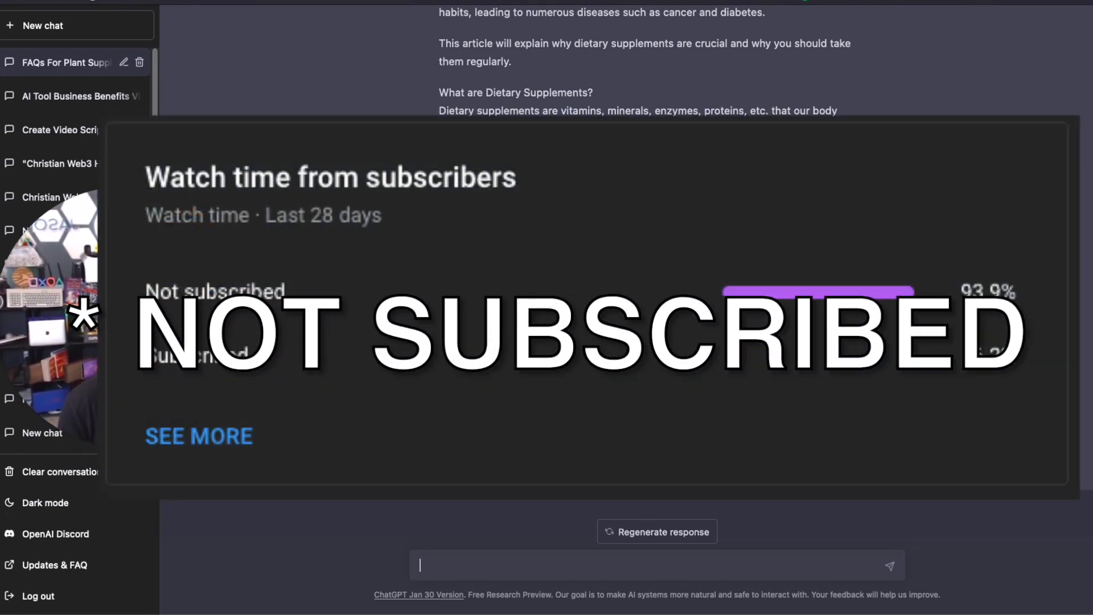